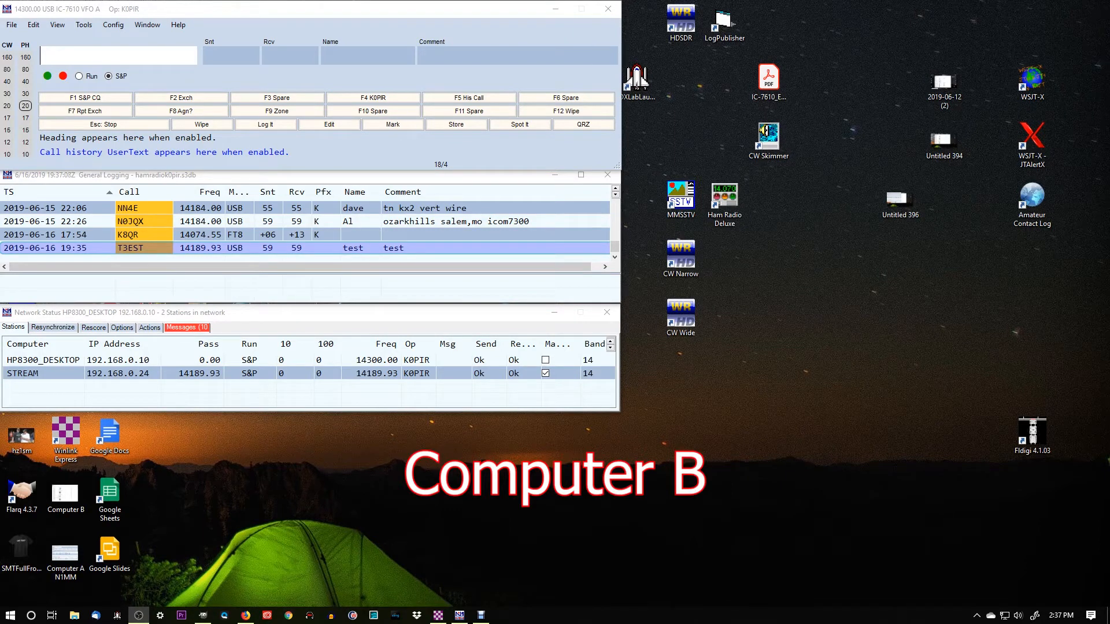
- Select the STREAM station, view Network in File Explorer, dismiss the discovery warning, close
left_click(43, 373)
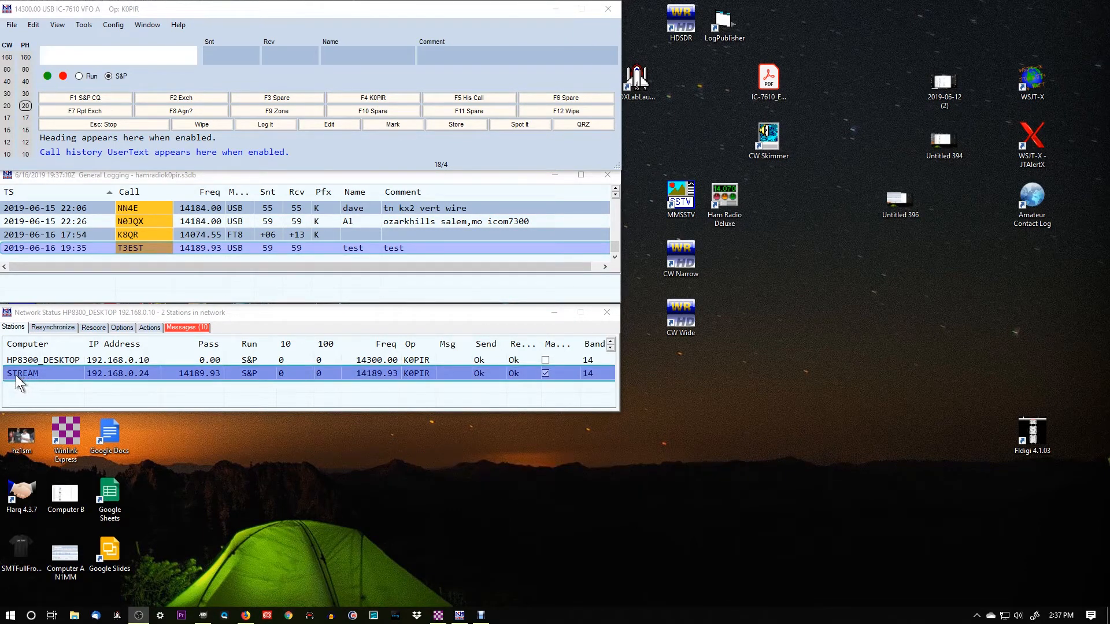
mouse_move(89, 382)
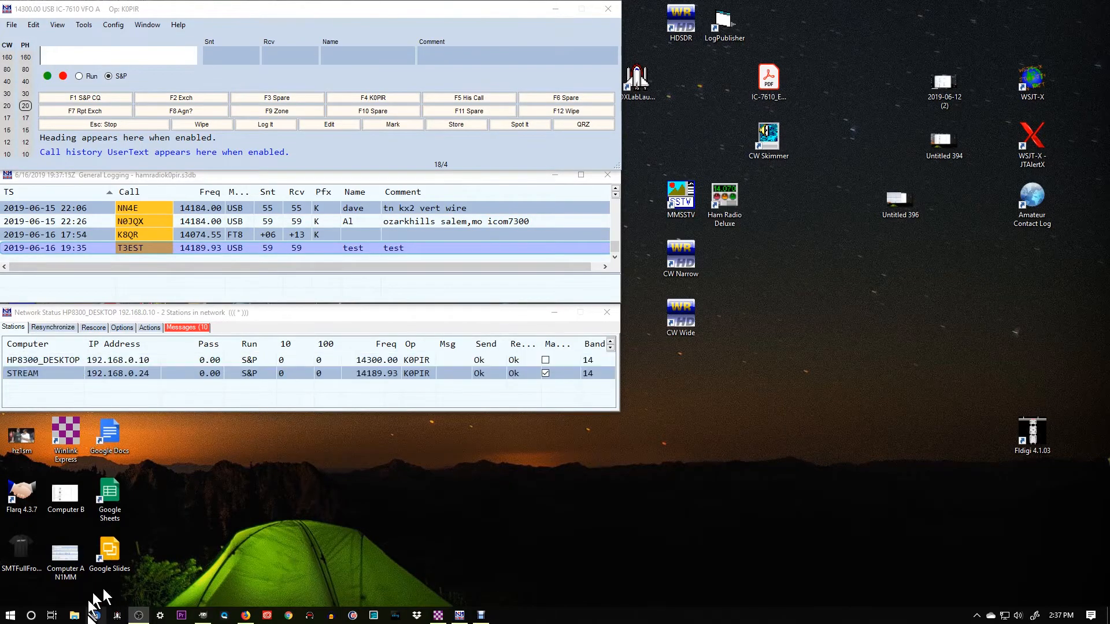
left_click(73, 615)
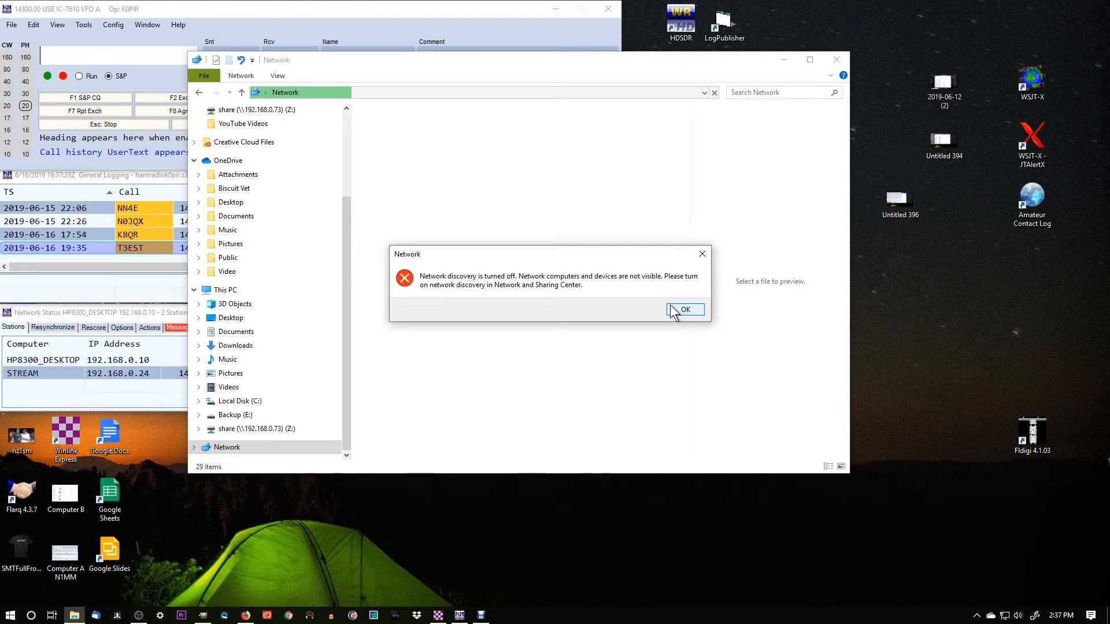
left_click(684, 310)
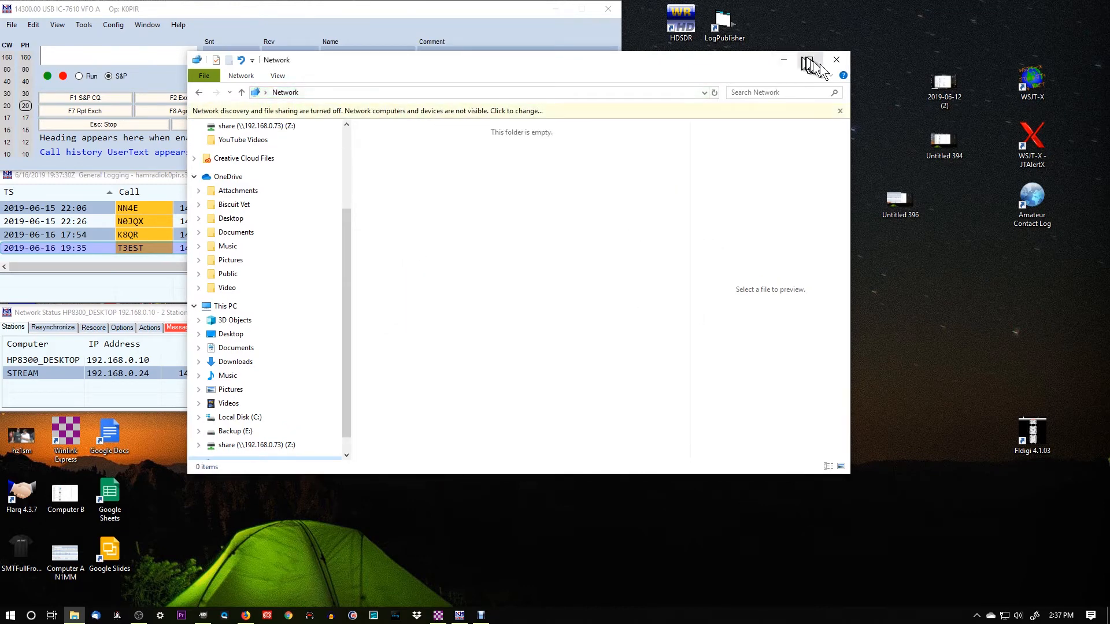
left_click(836, 60)
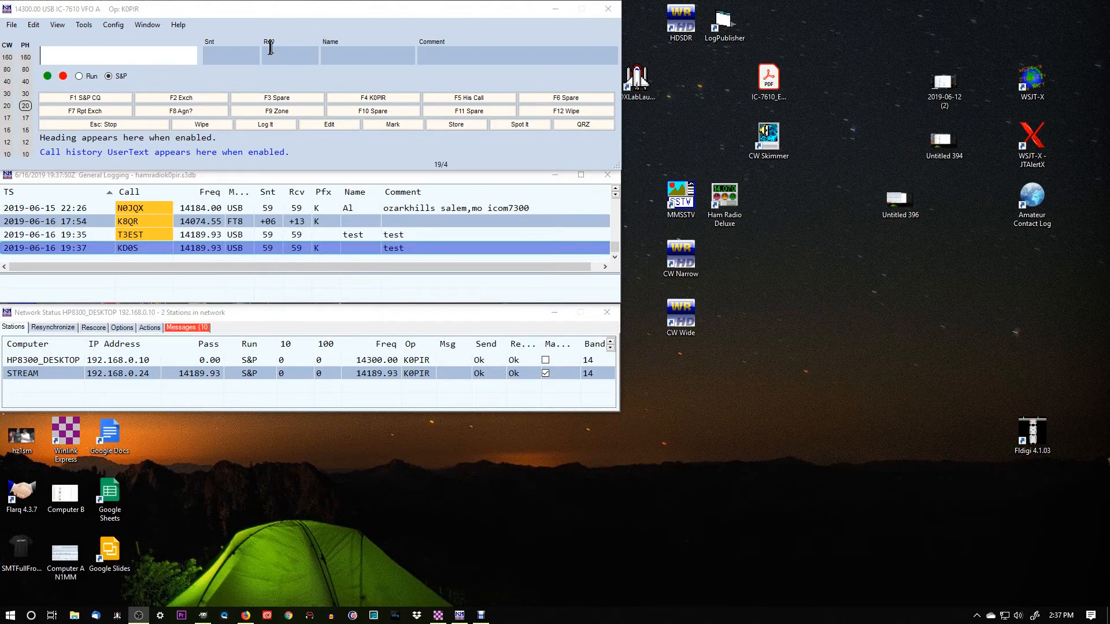
mouse_move(171, 55)
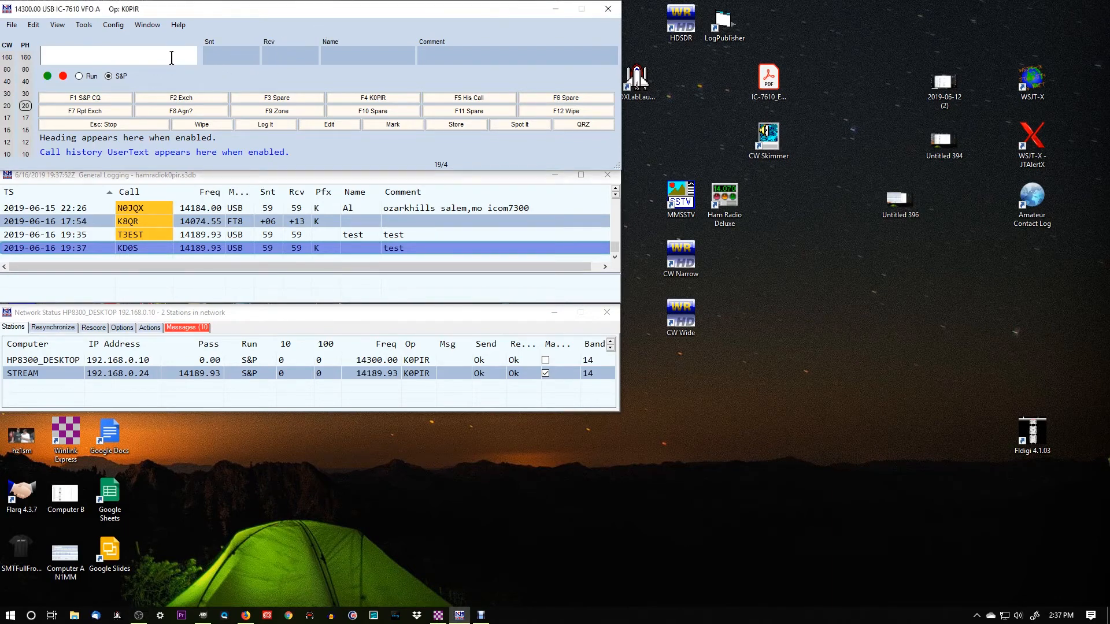
type("WA0AFD")
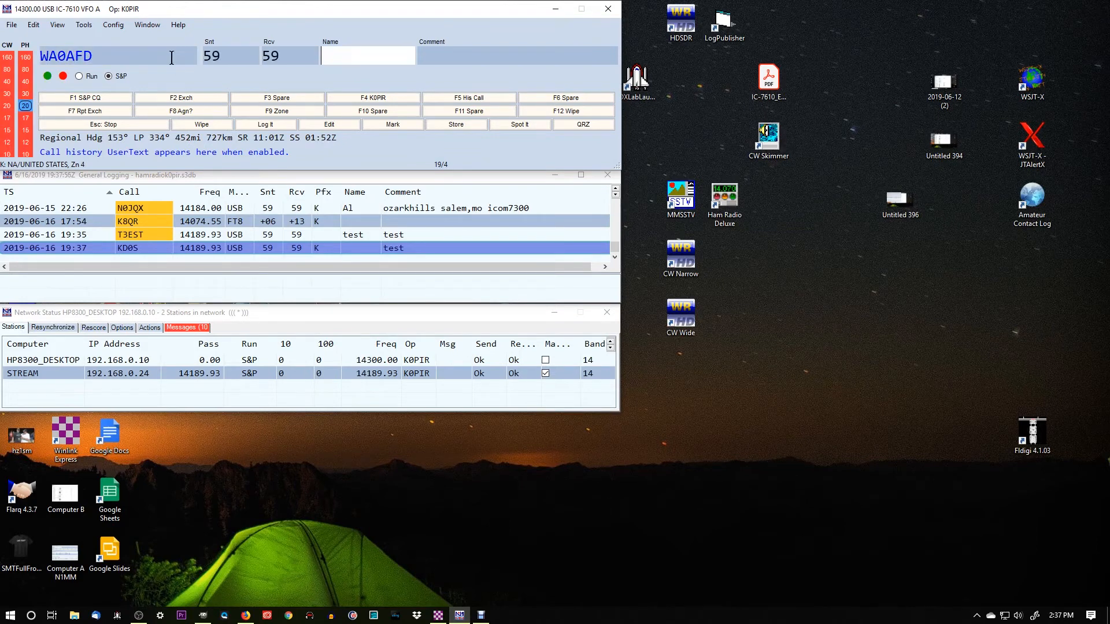
type("Bill")
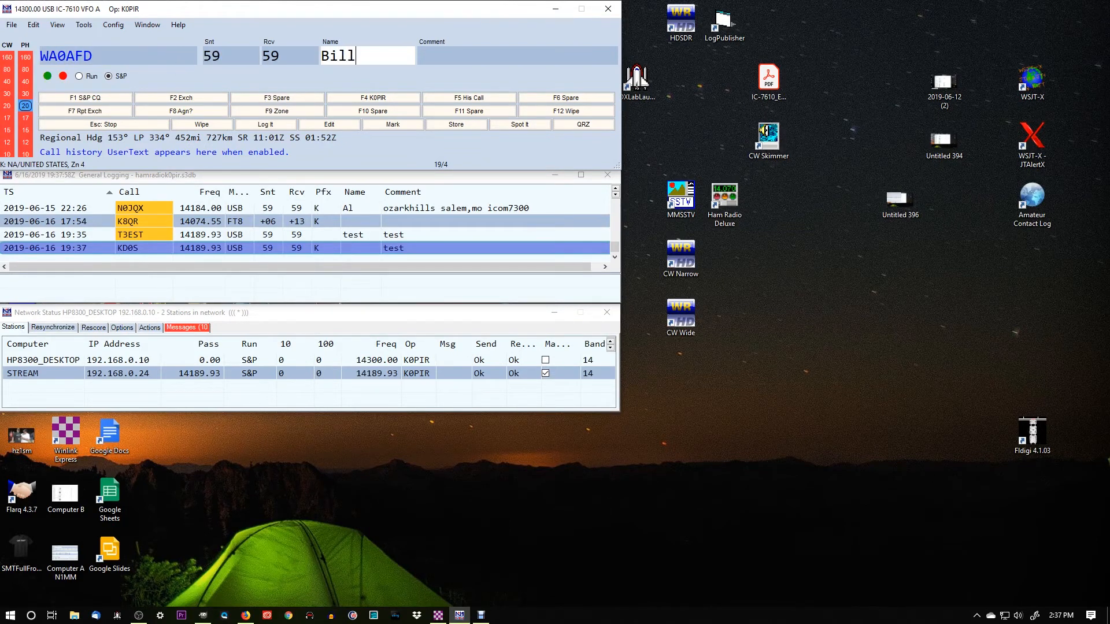